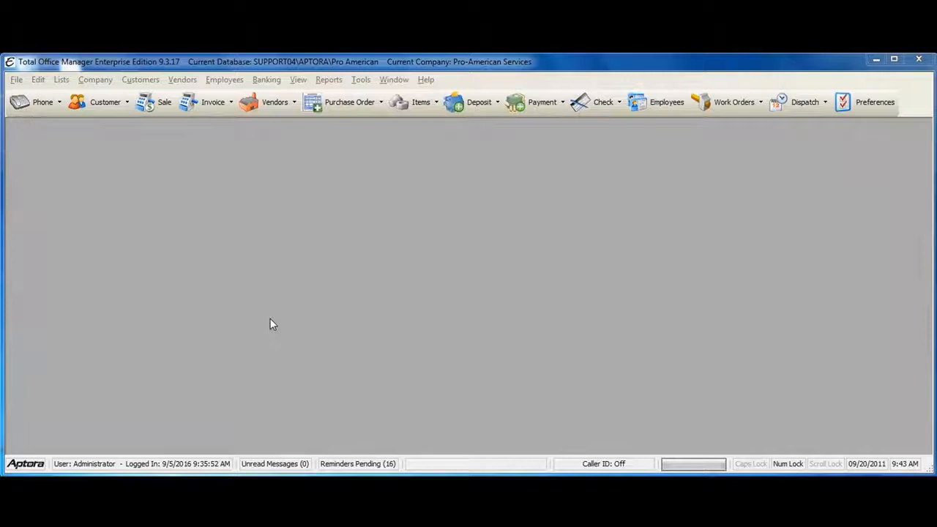
mouse_move(277, 348)
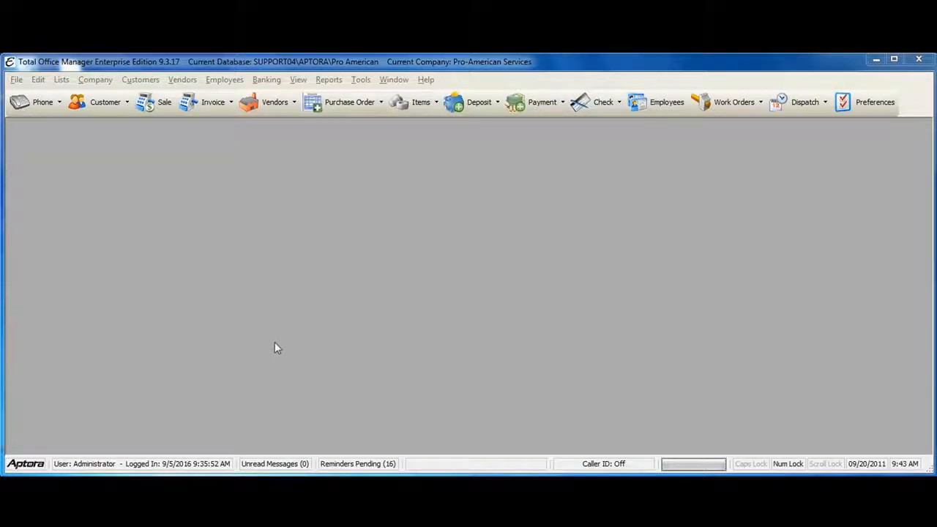
mouse_move(281, 349)
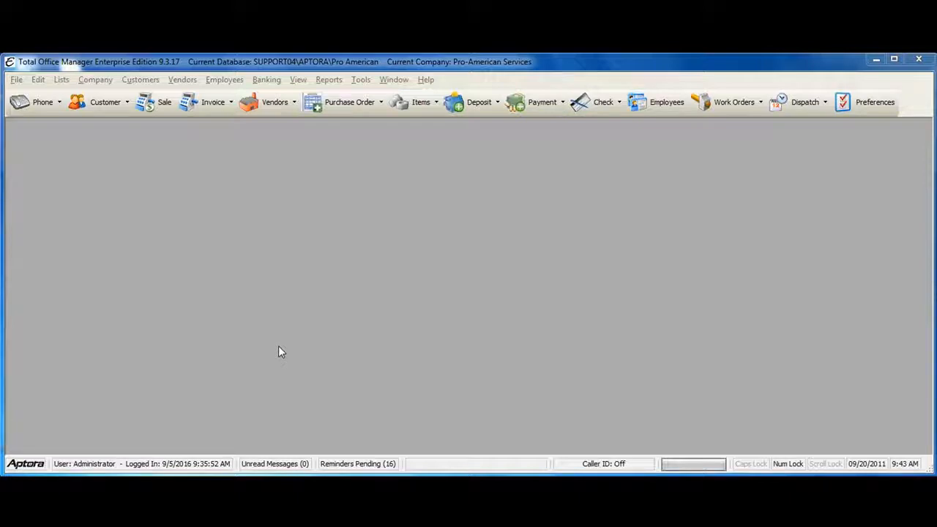
mouse_move(278, 356)
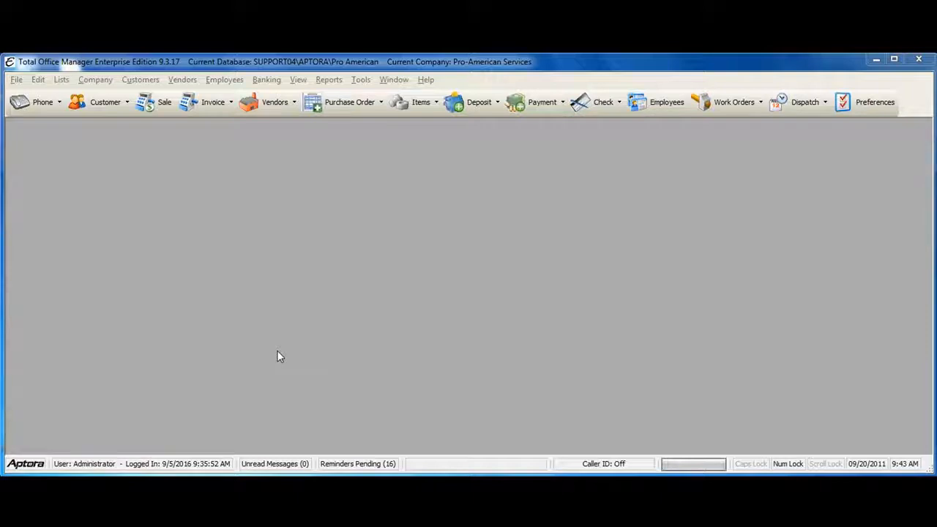
mouse_move(245, 299)
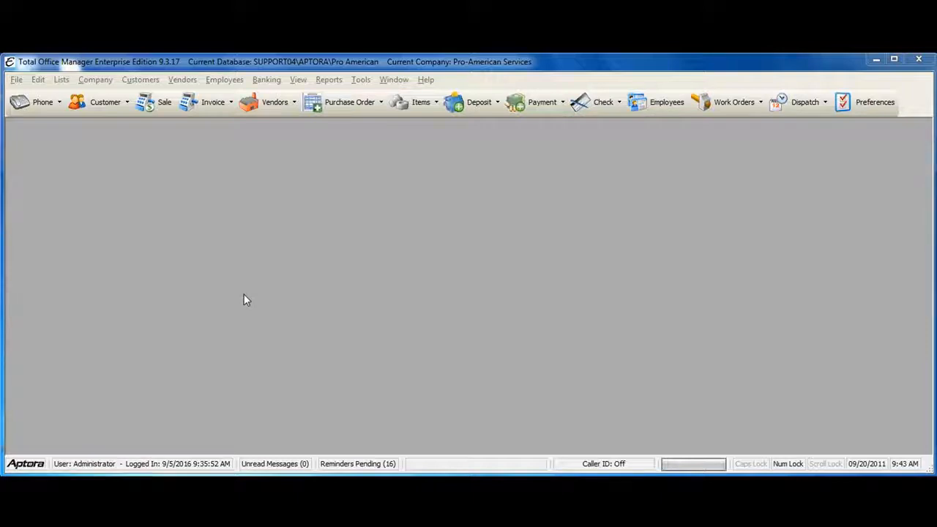
mouse_move(217, 233)
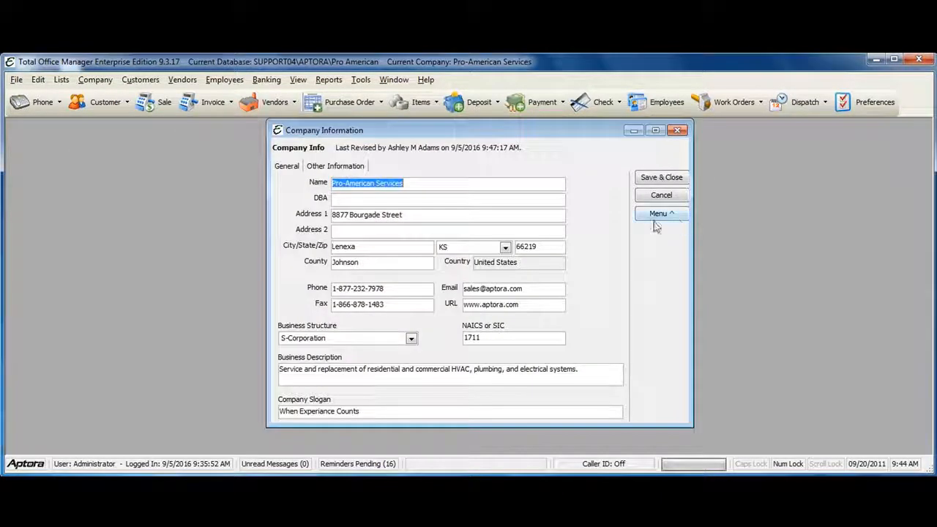
Step: View the company's single-entry contact log from Company Information, then close it
left_click(662, 214)
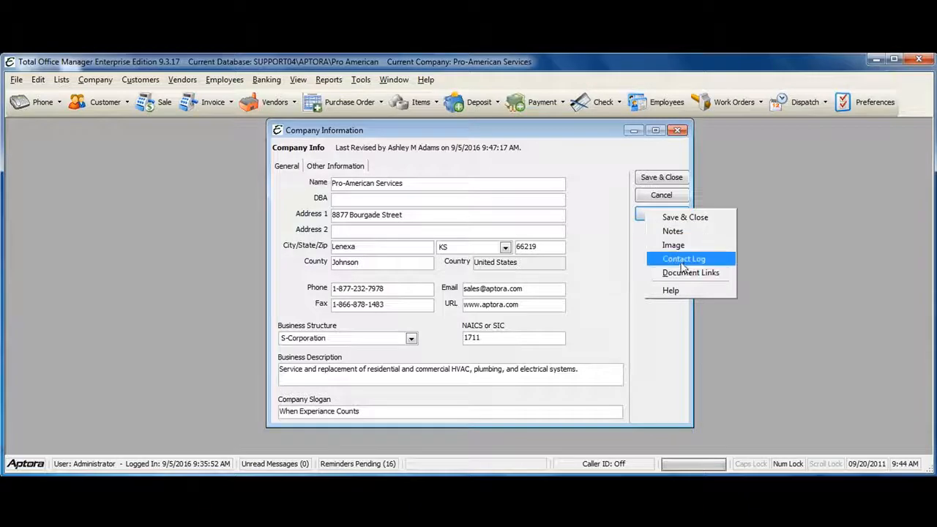
left_click(682, 257)
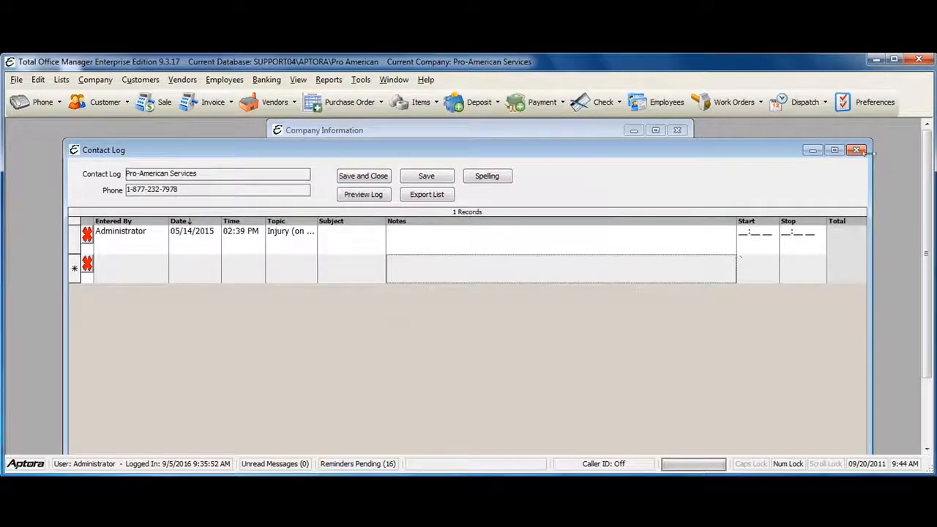
left_click(857, 149)
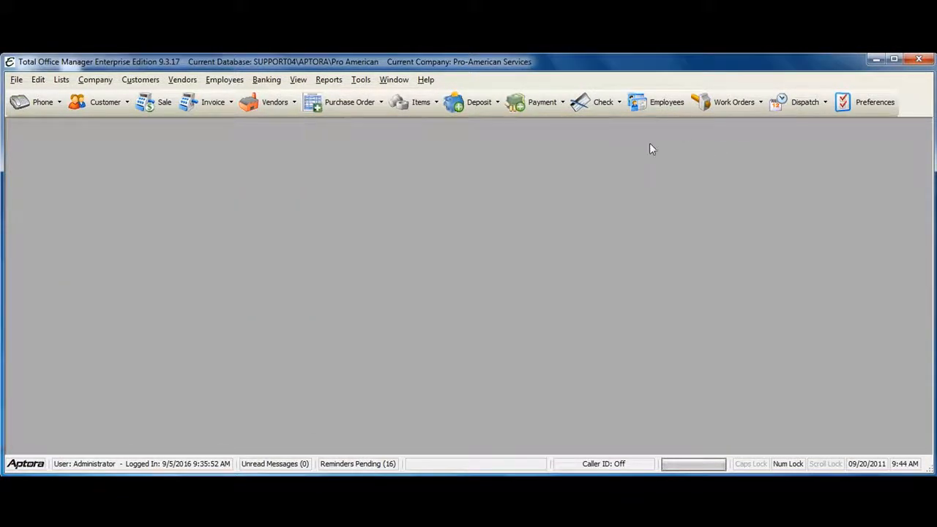
Step: Open the Sharp Copier record from Asset Manager, view its log, and close the record
left_click(94, 79)
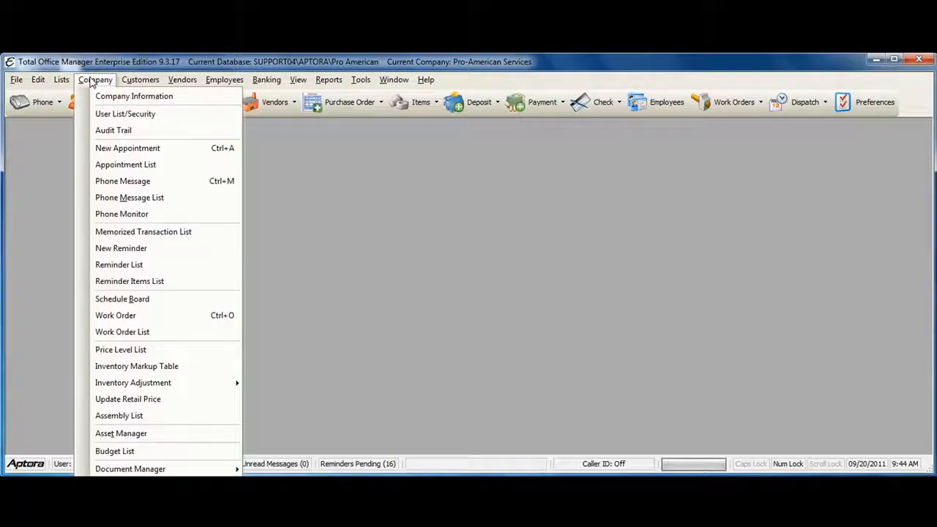
mouse_move(120, 433)
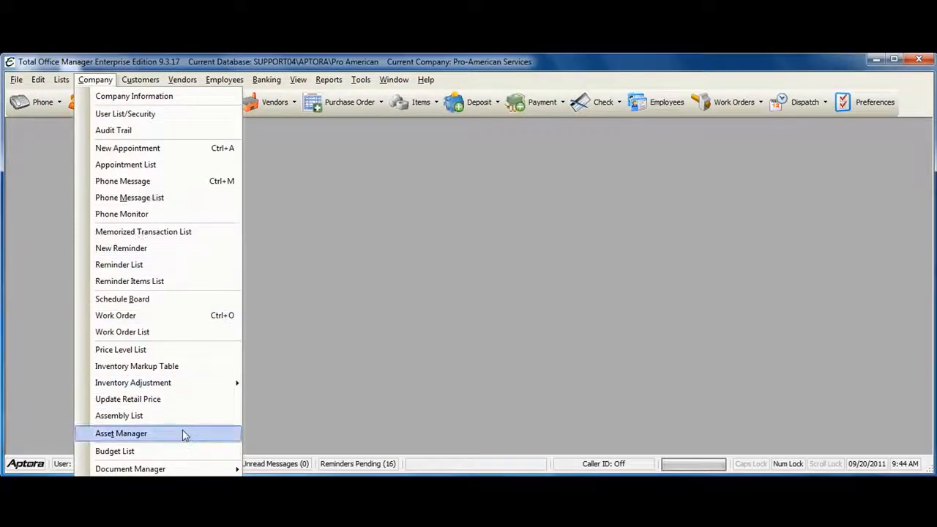
left_click(120, 433)
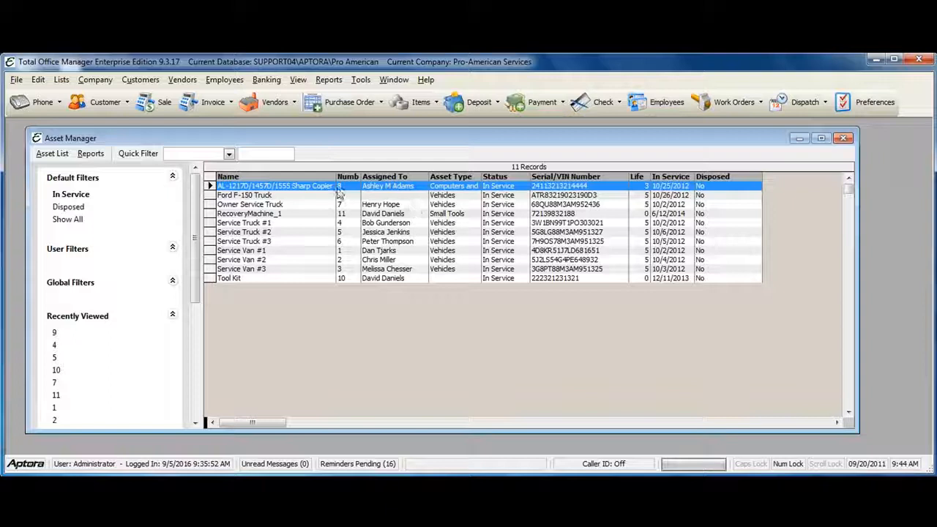
double_click(278, 184)
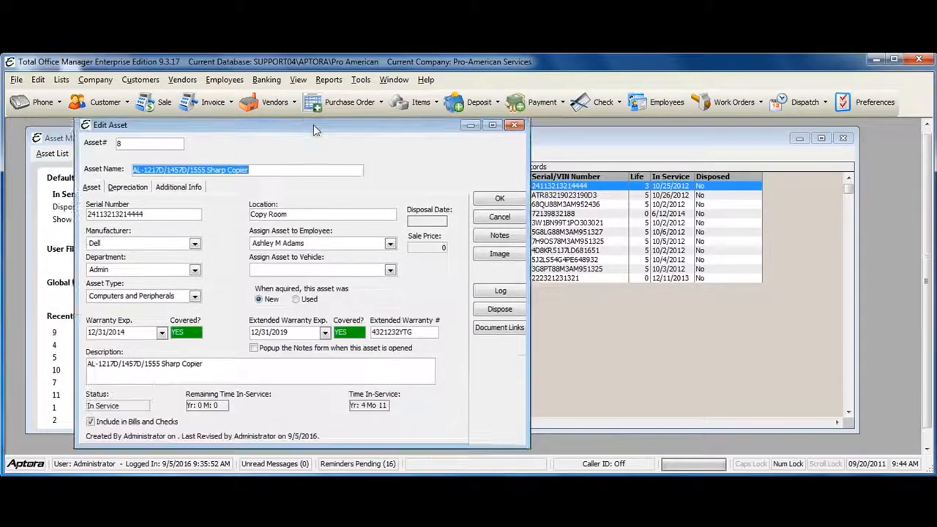
left_click_drag(314, 125, 314, 132)
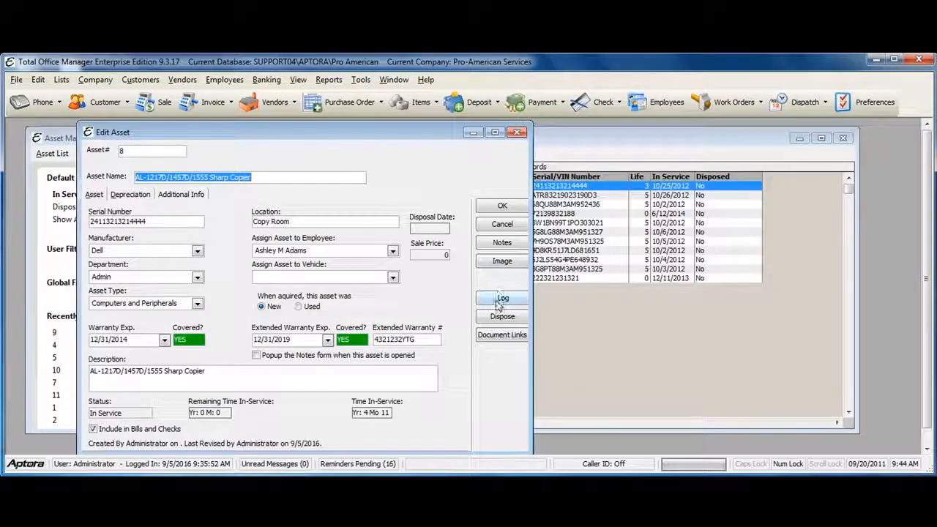
left_click(502, 298)
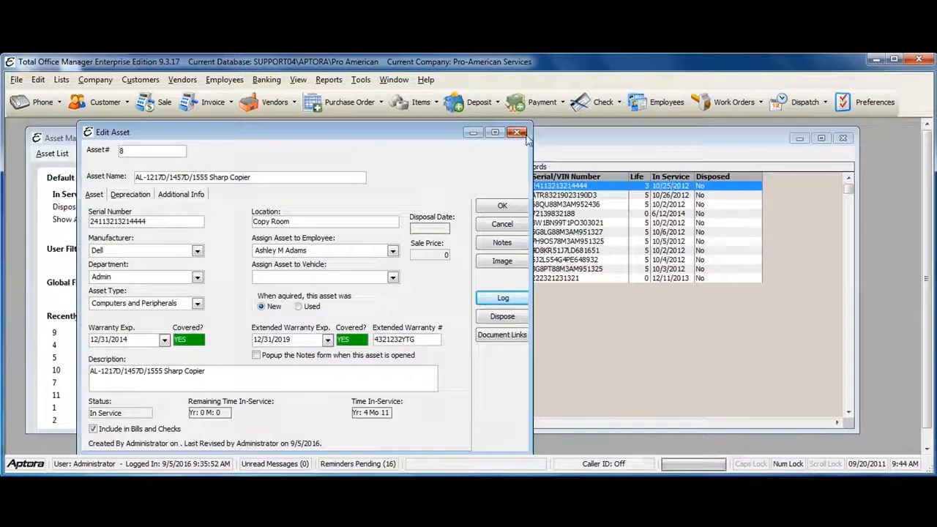
left_click(516, 132)
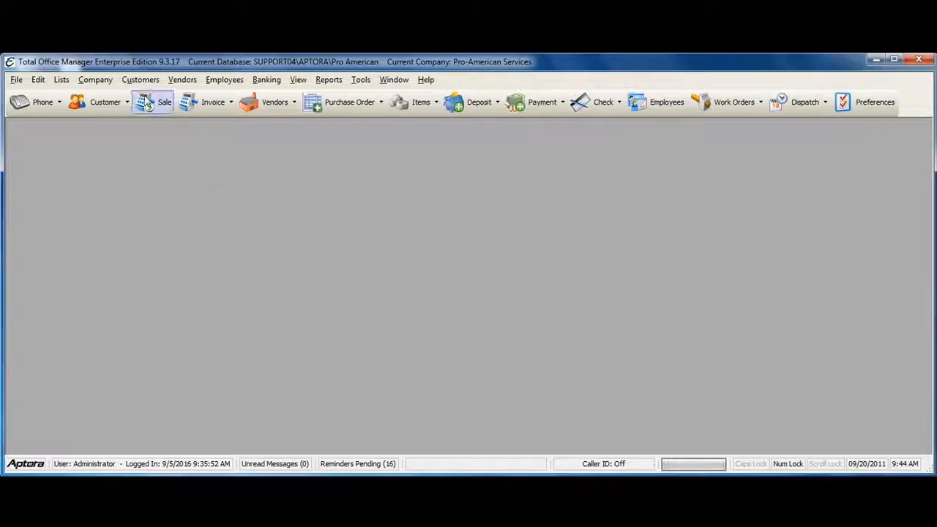
Step: View the 24 Hour Fitness job's empty contact log from the Customer:Job List, then close both windows
left_click(141, 79)
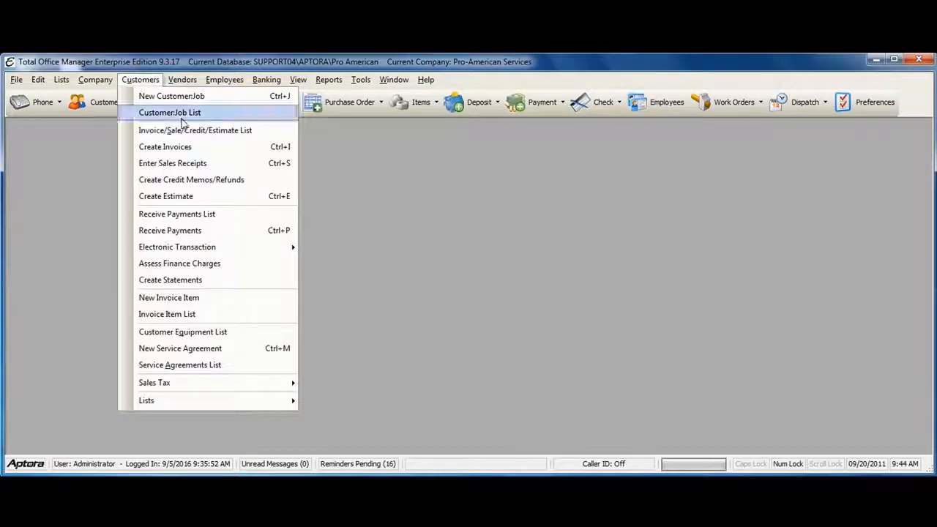
left_click(170, 111)
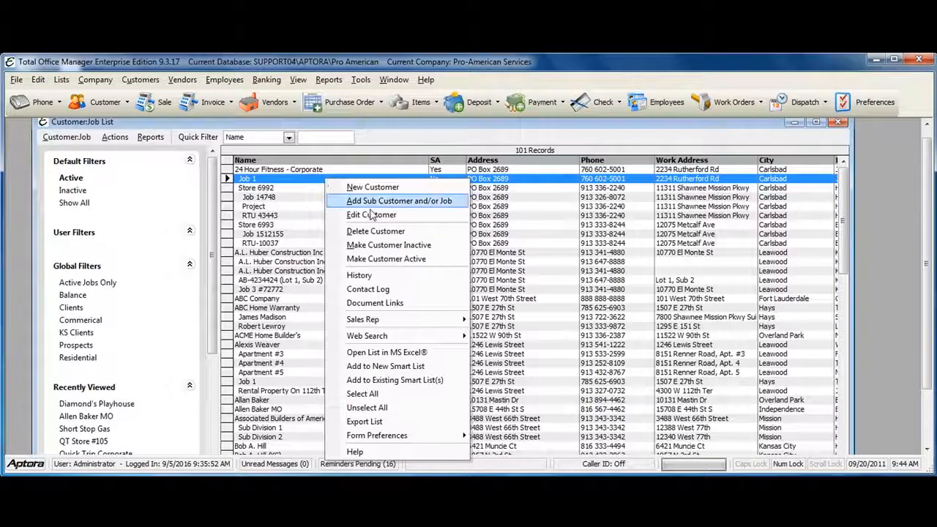
left_click(368, 288)
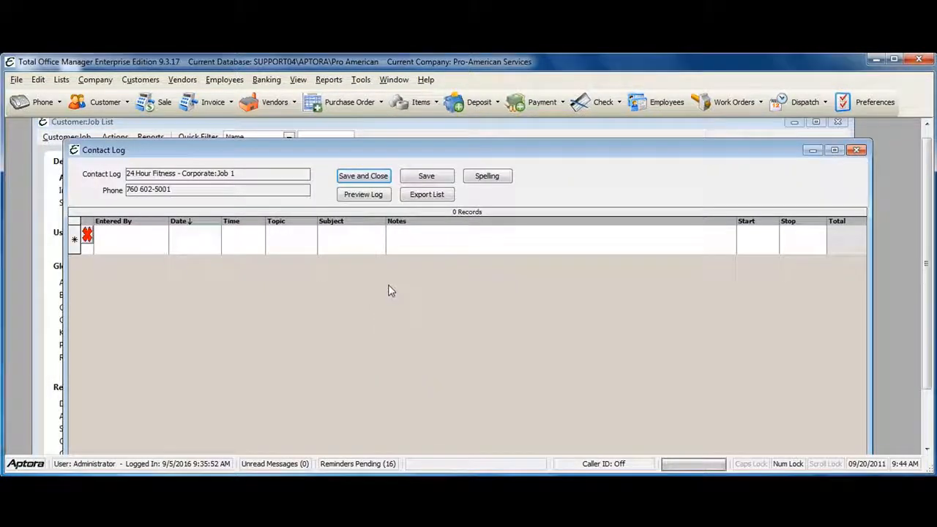
left_click(856, 150)
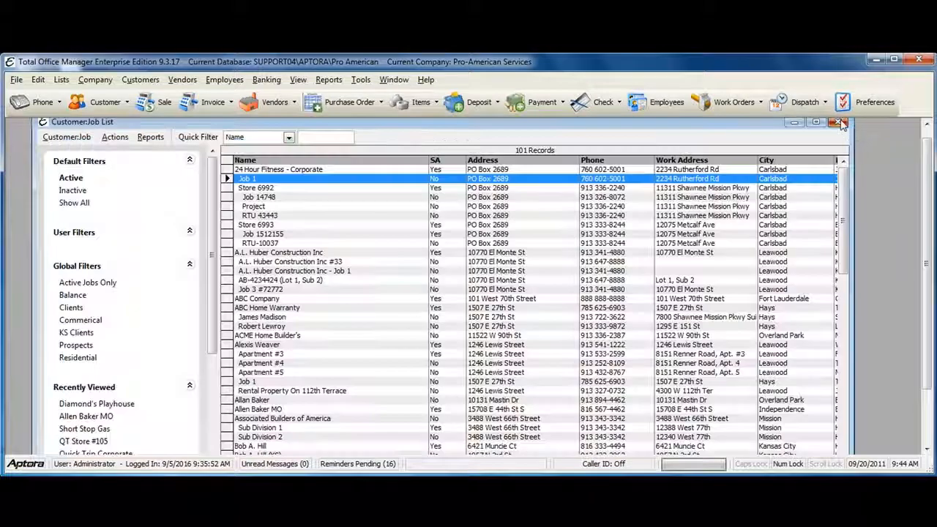
left_click(840, 123)
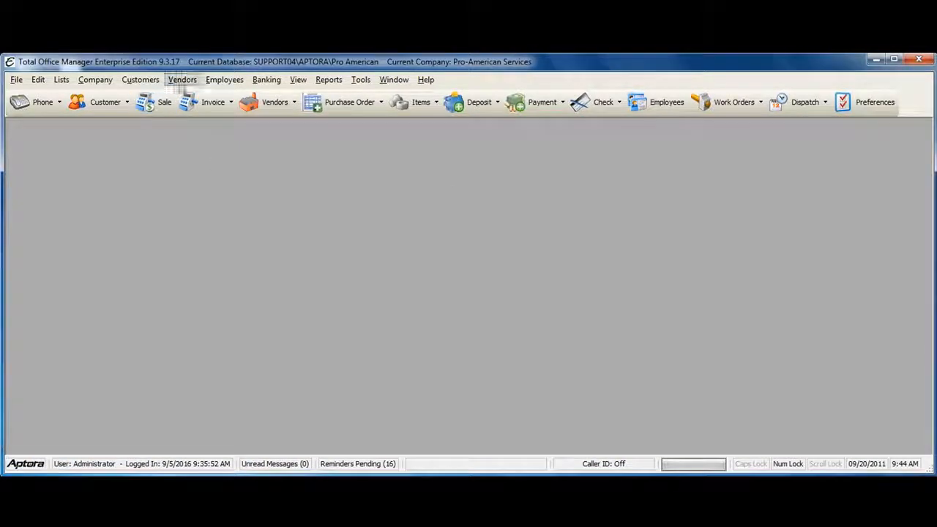
Step: View Ace Hardware's contact log with its Parts Order entry from the Vendor List, then close it
left_click(182, 79)
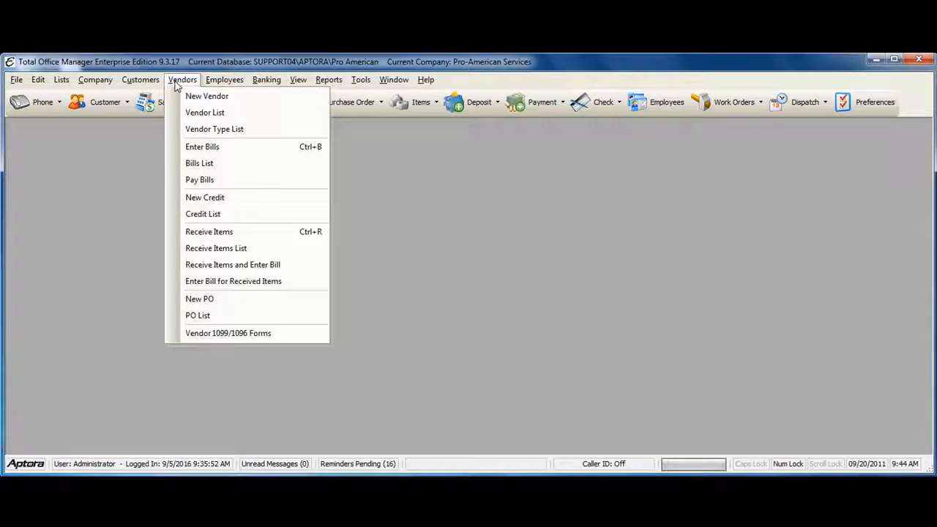
left_click(205, 111)
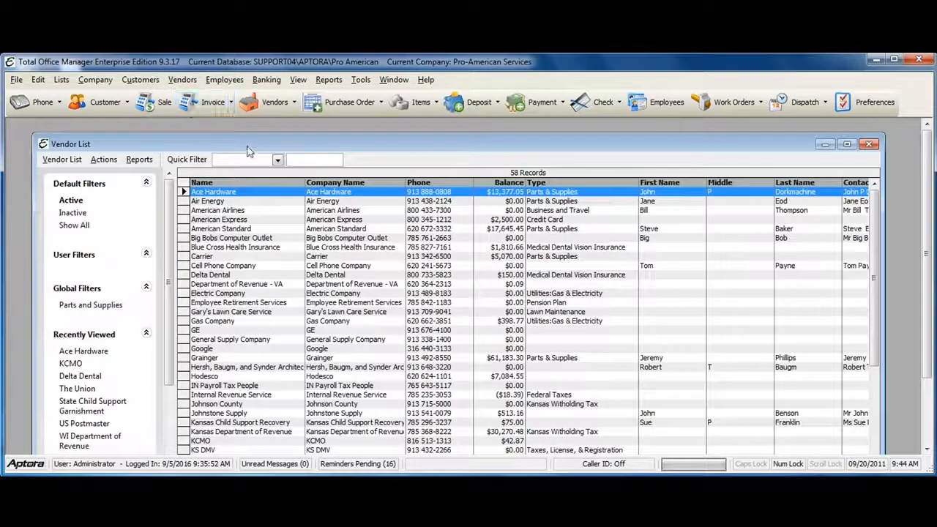
right_click(231, 192)
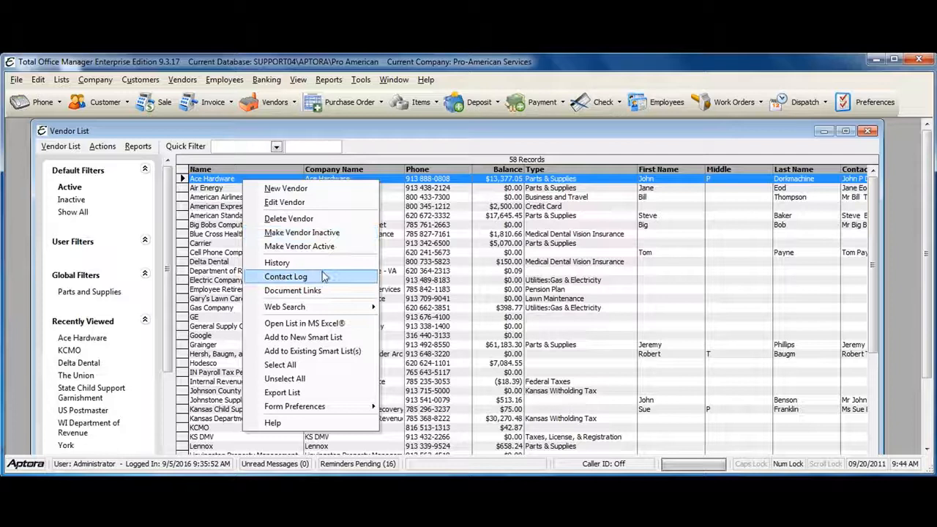
left_click(286, 275)
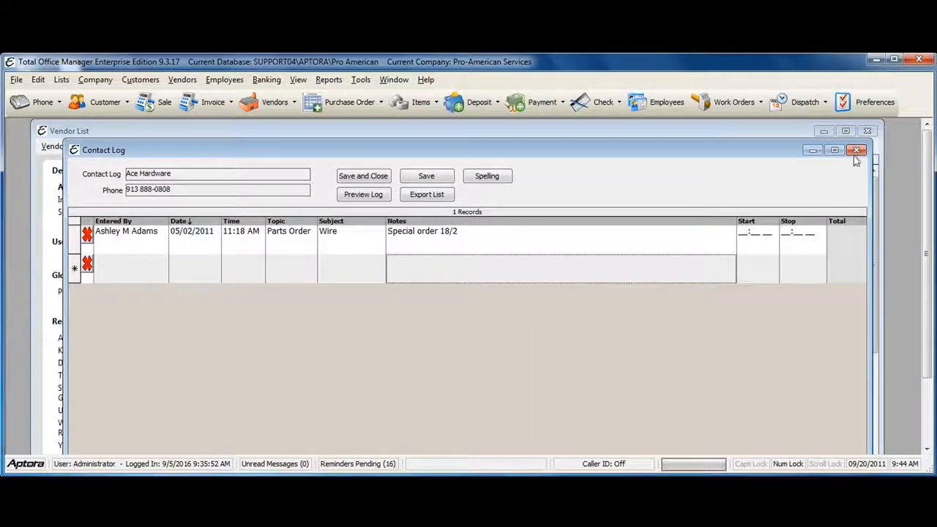
left_click(856, 150)
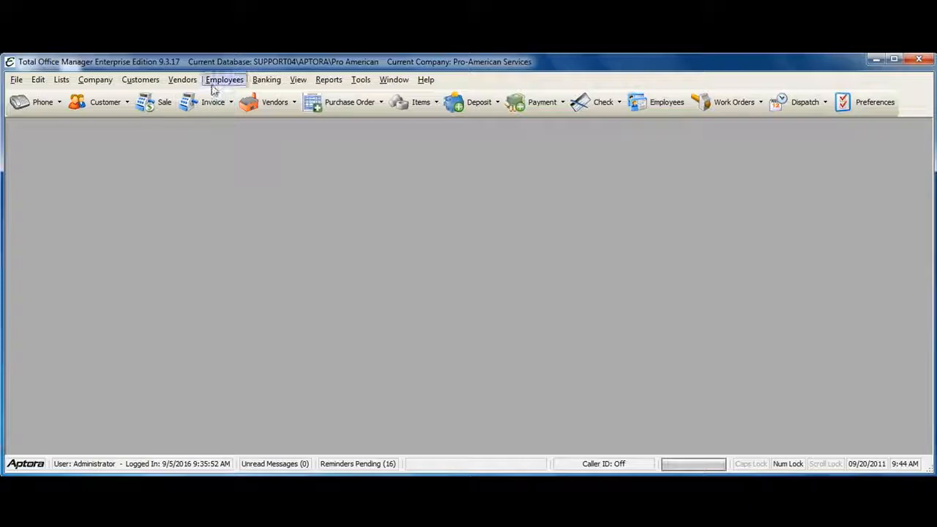
Step: Reach the first employee's contact log from the Employee List, then close the list
left_click(224, 79)
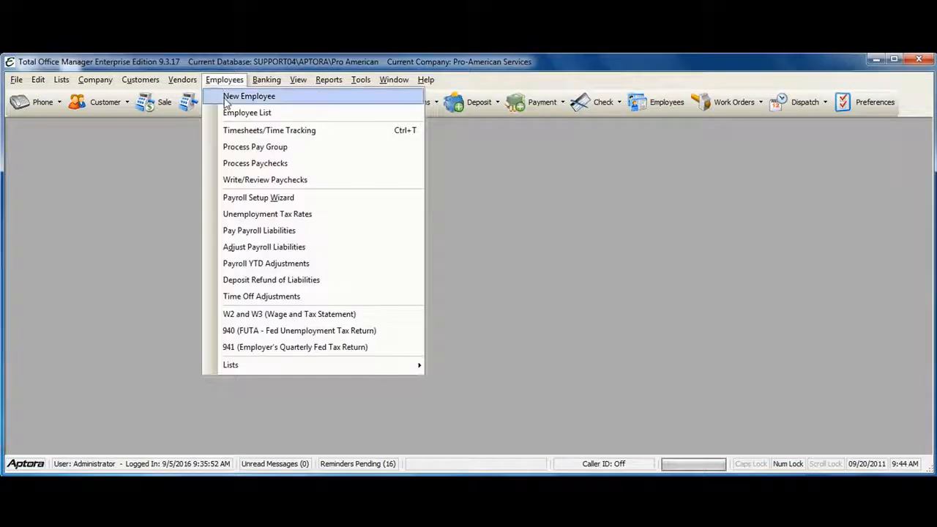
left_click(246, 112)
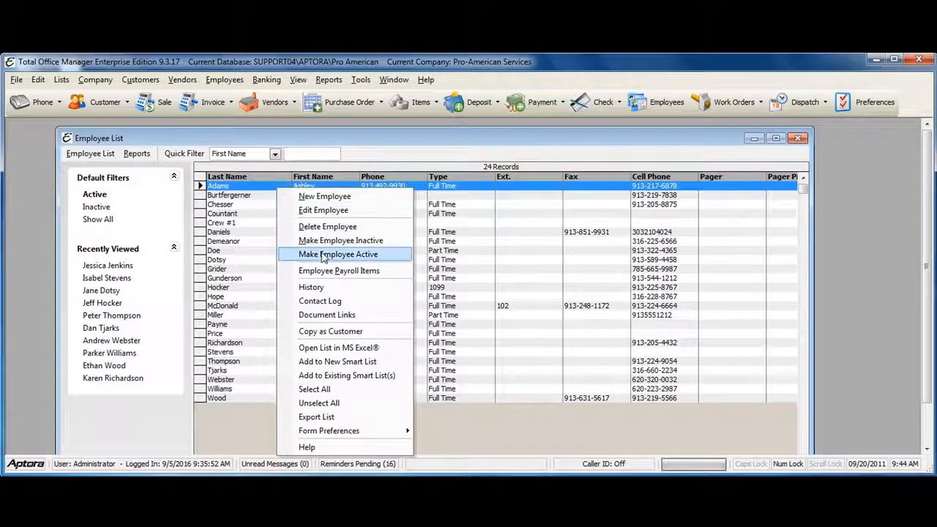
left_click(319, 302)
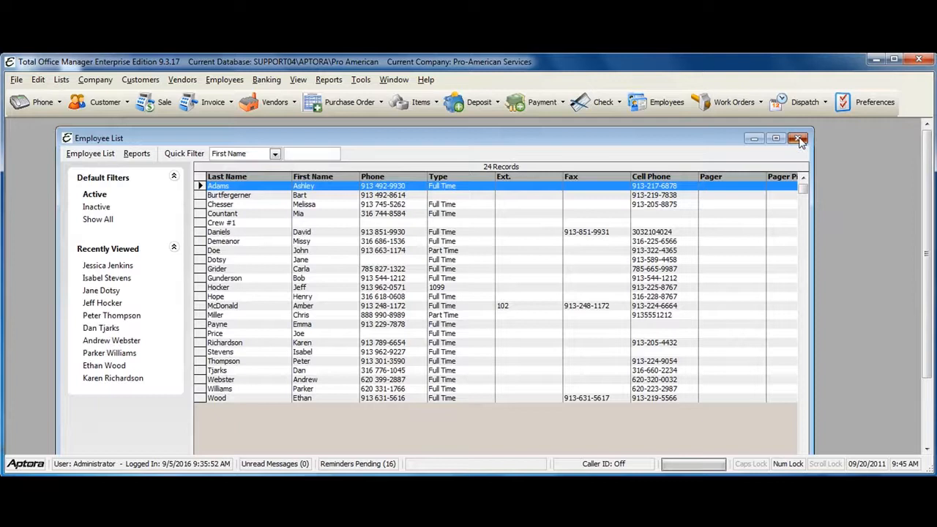
left_click(796, 138)
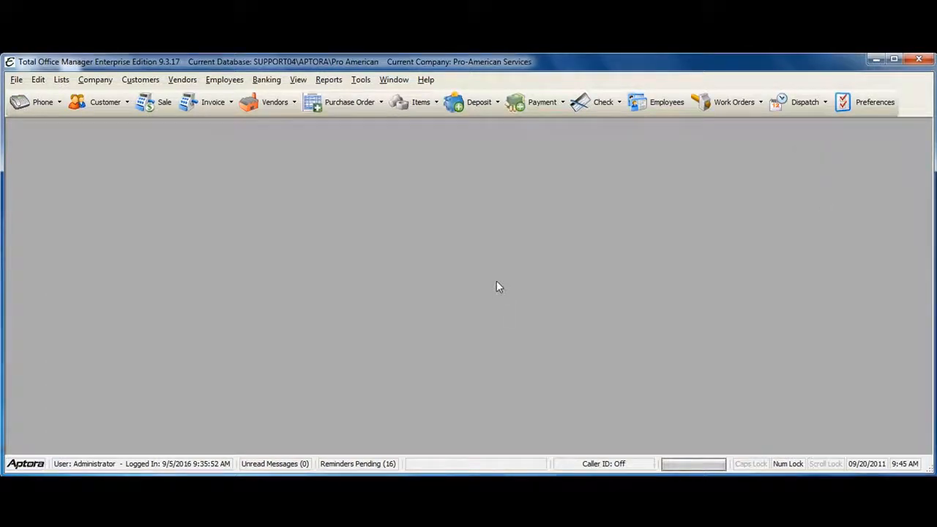
mouse_move(491, 287)
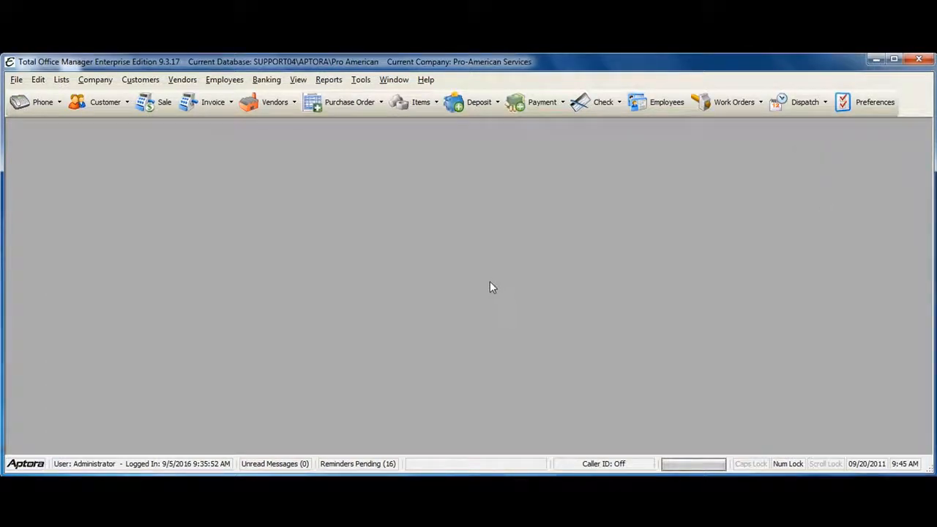